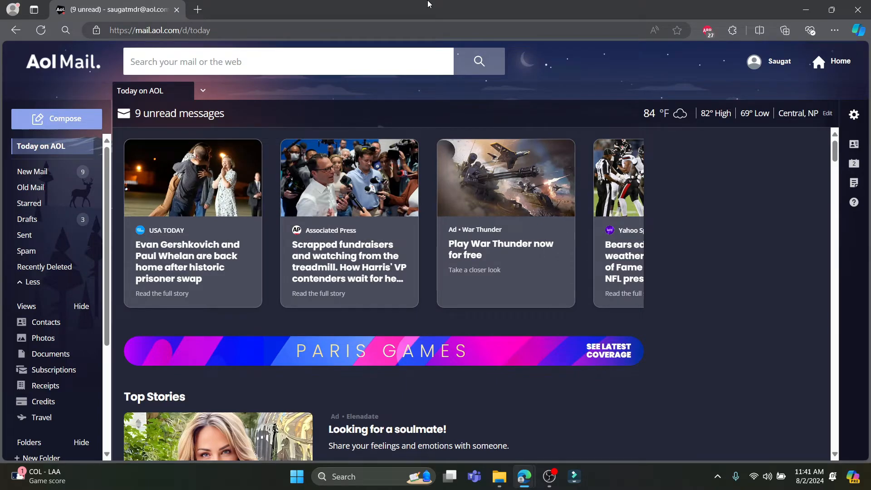
pyautogui.moveTo(38, 70)
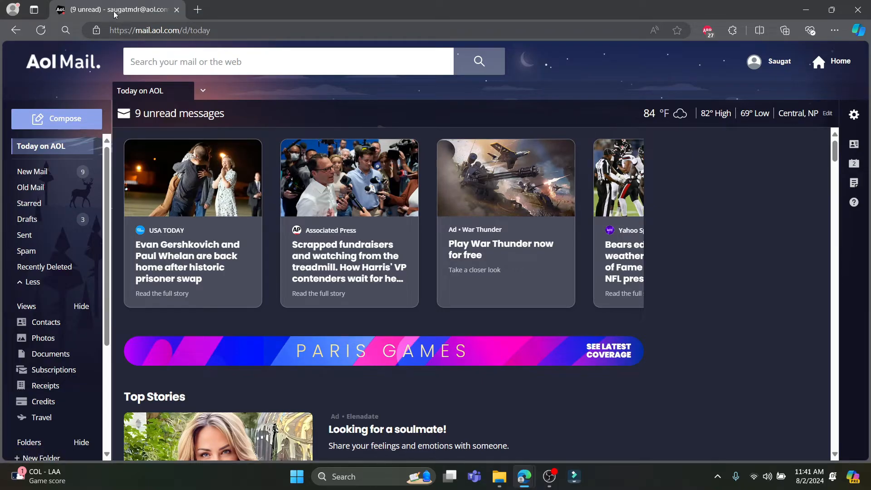
pyautogui.moveTo(50, 59)
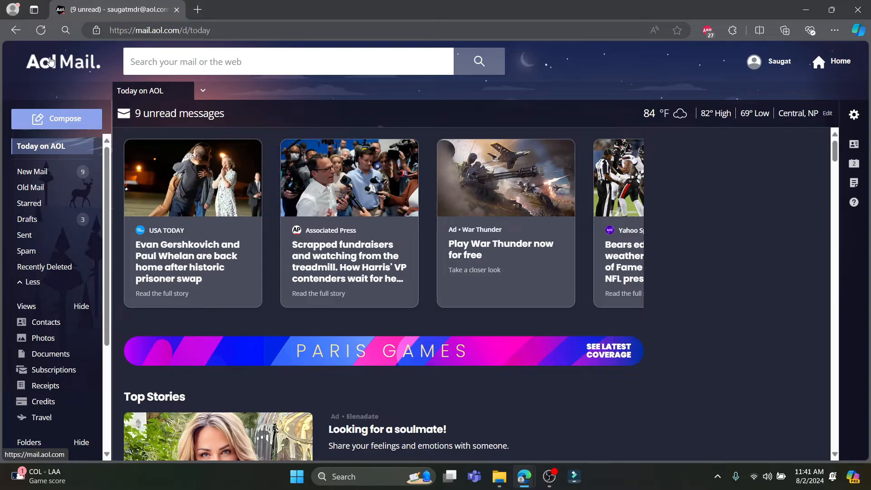
pyautogui.moveTo(107, 64)
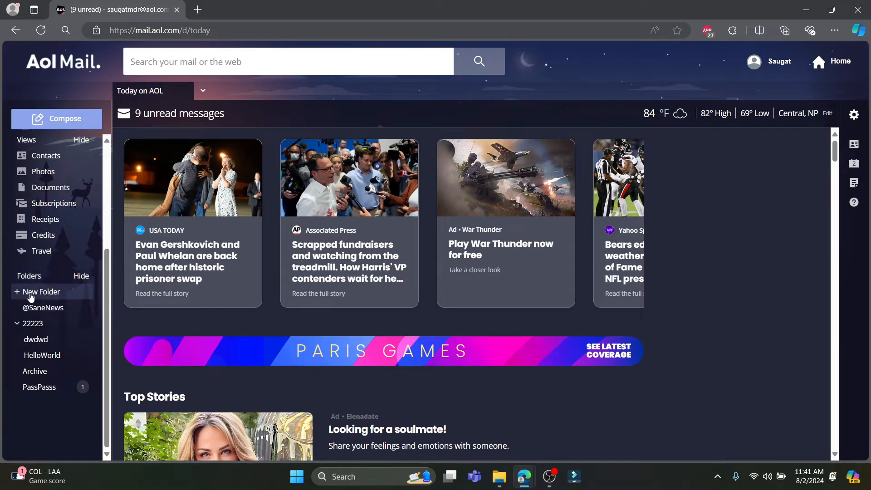
# - Create a new mail folder named 'Mailbox for news' in the sidebar
pyautogui.click(42, 292)
pyautogui.write('Mailbox')
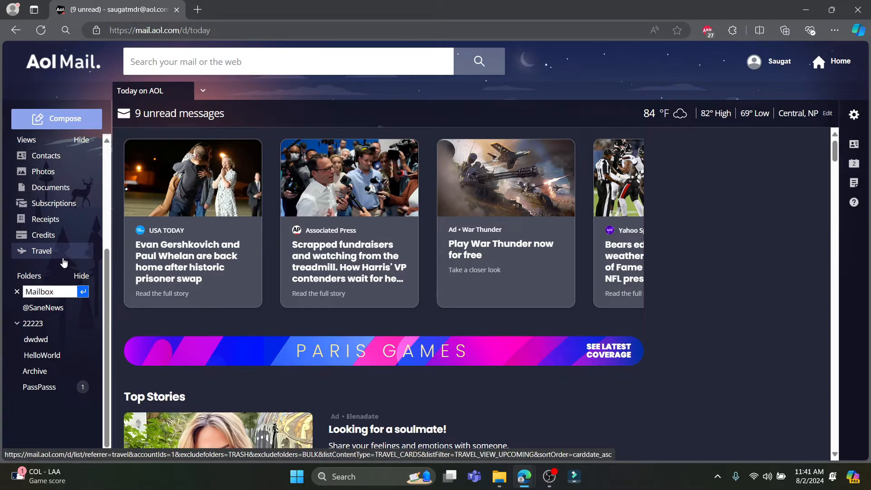
pyautogui.write('for news')
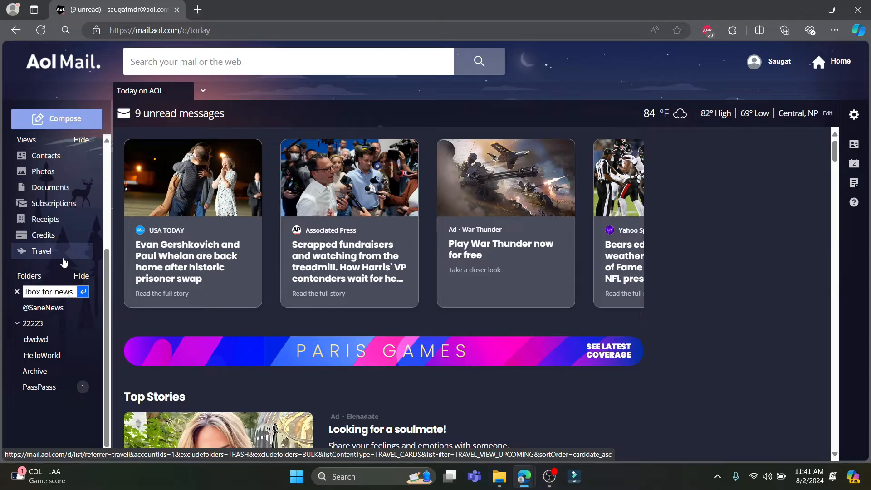
pyautogui.press('Enter')
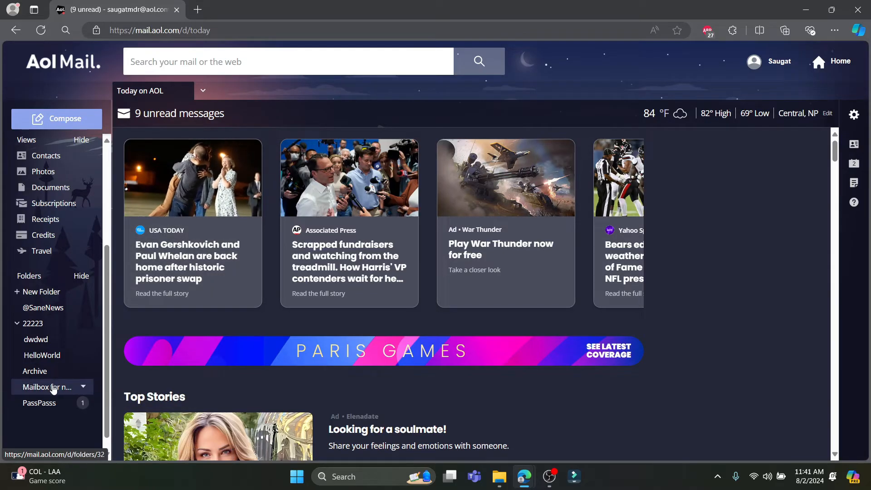
# - View the empty Mailbox for news folder, then return to the New Mail inbox
pyautogui.click(47, 387)
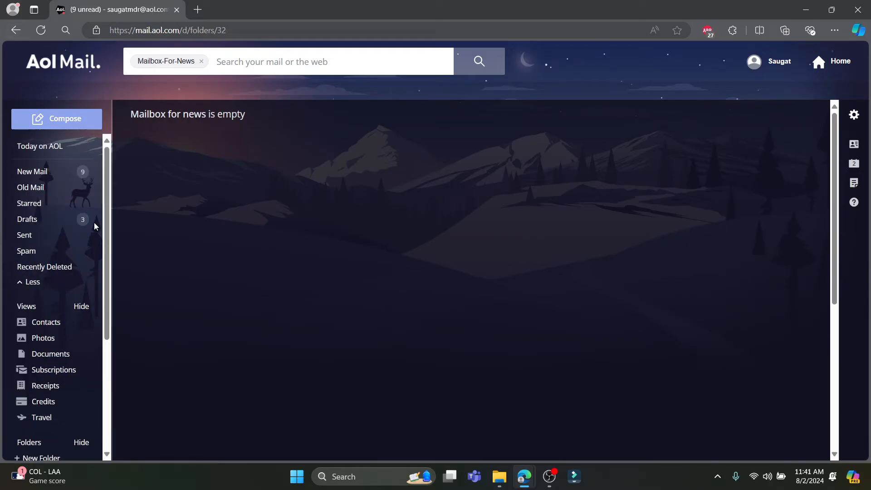
pyautogui.click(33, 172)
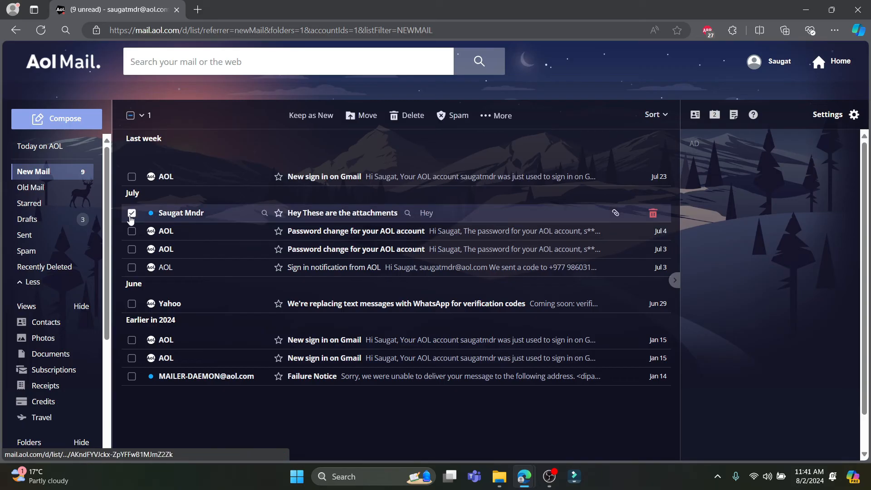
# - Move the 'Hey These are the attachments' email into the Mailbox for news folder
pyautogui.click(367, 116)
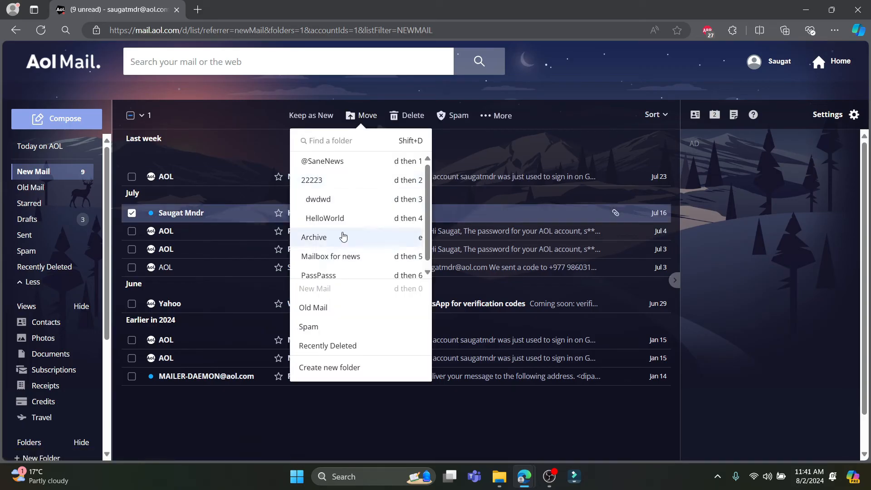
pyautogui.click(314, 237)
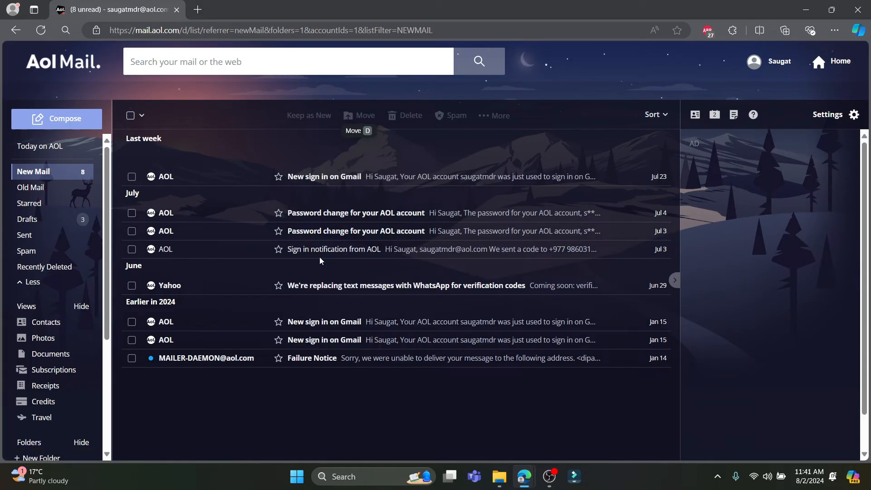
pyautogui.click(45, 371)
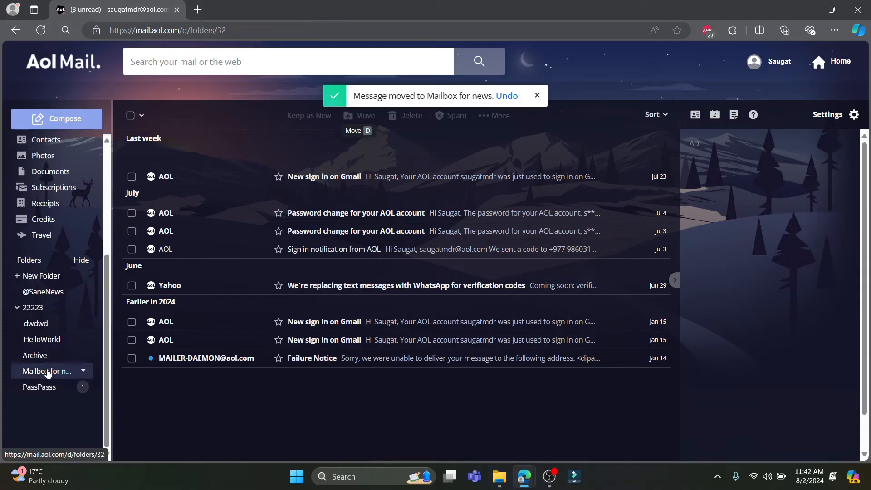
pyautogui.click(46, 372)
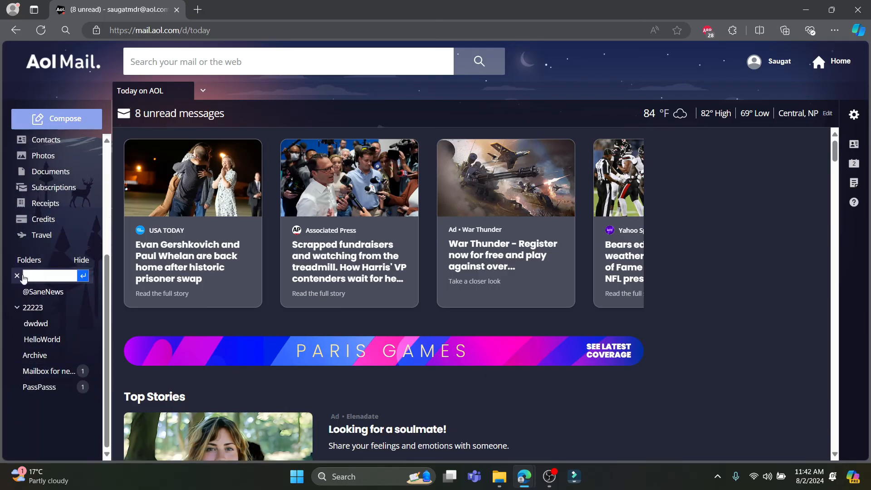
# - Name a second folder 'Mailbox 2' and mark all emails in Mailbox for news as read
pyautogui.write('Mailbox')
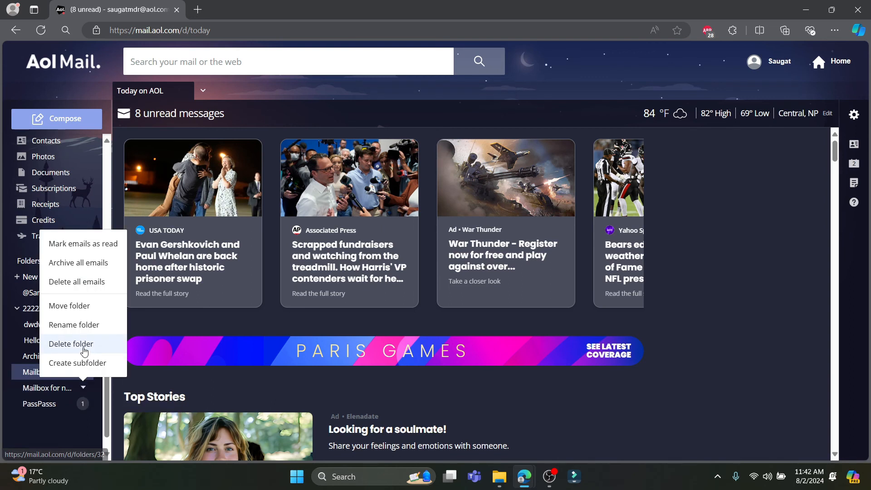
pyautogui.click(83, 243)
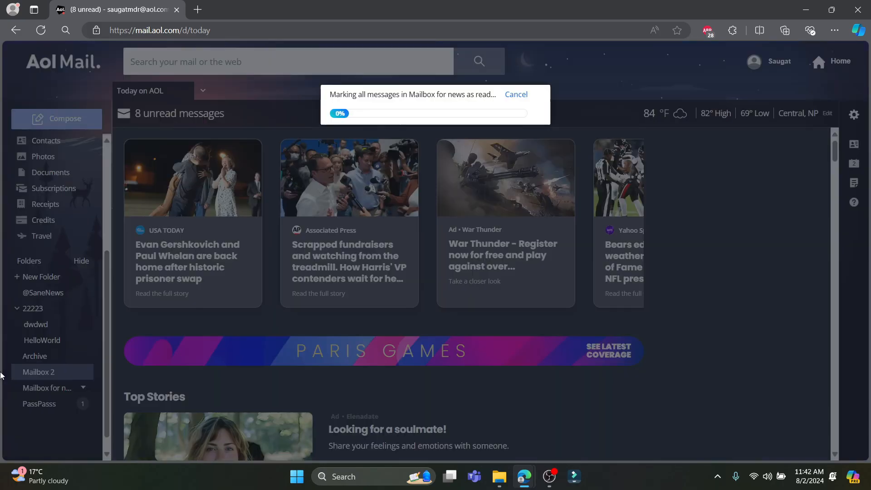